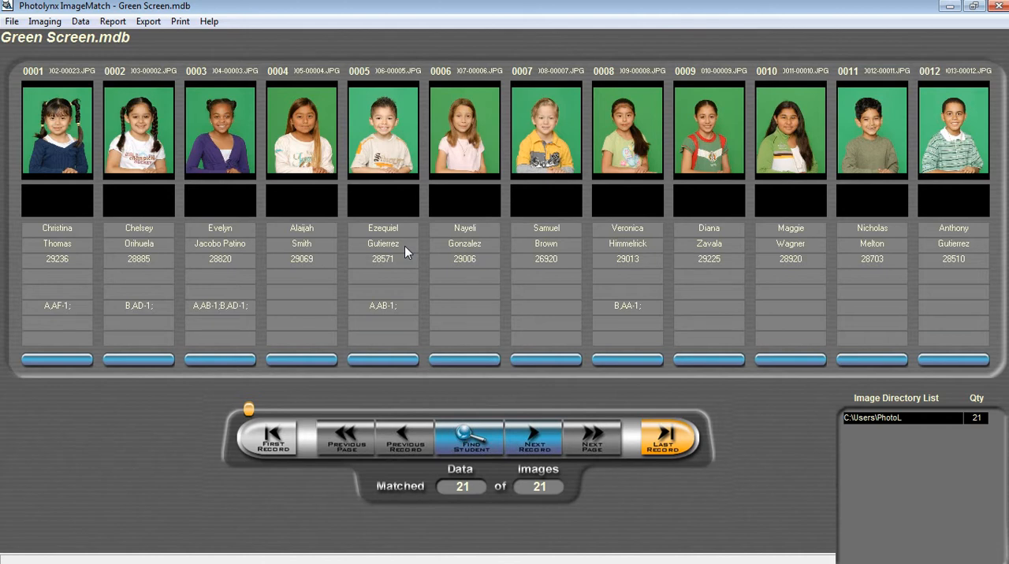
{"action": "mouse_move", "coordinate": [158, 29]}
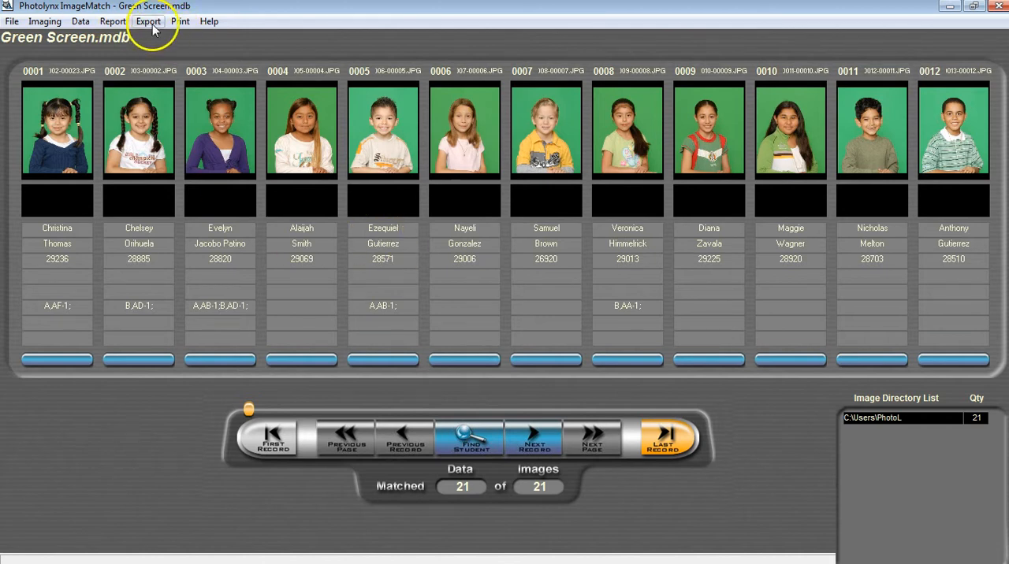
Choose the retouch export option from the Export menu
{"action": "left_click", "coordinate": [149, 21]}
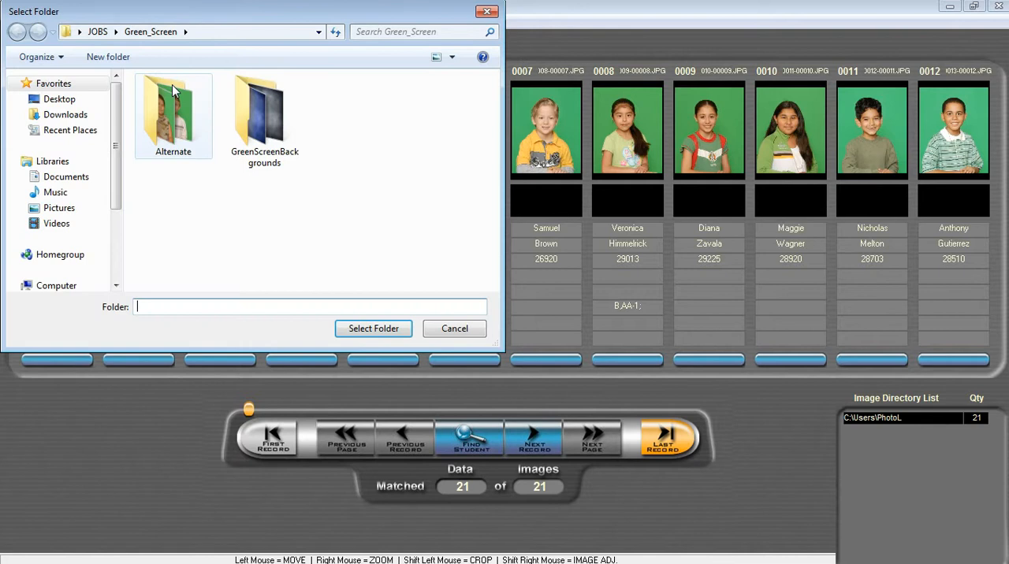
Select the Desktop as the export folder for the job's images
{"action": "left_click", "coordinate": [59, 99]}
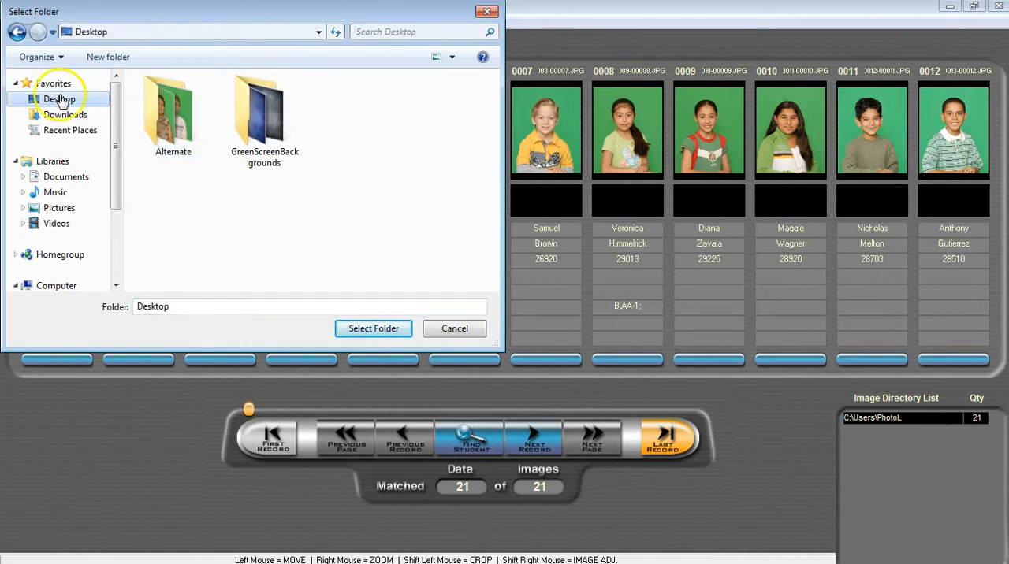
{"action": "left_click", "coordinate": [56, 98]}
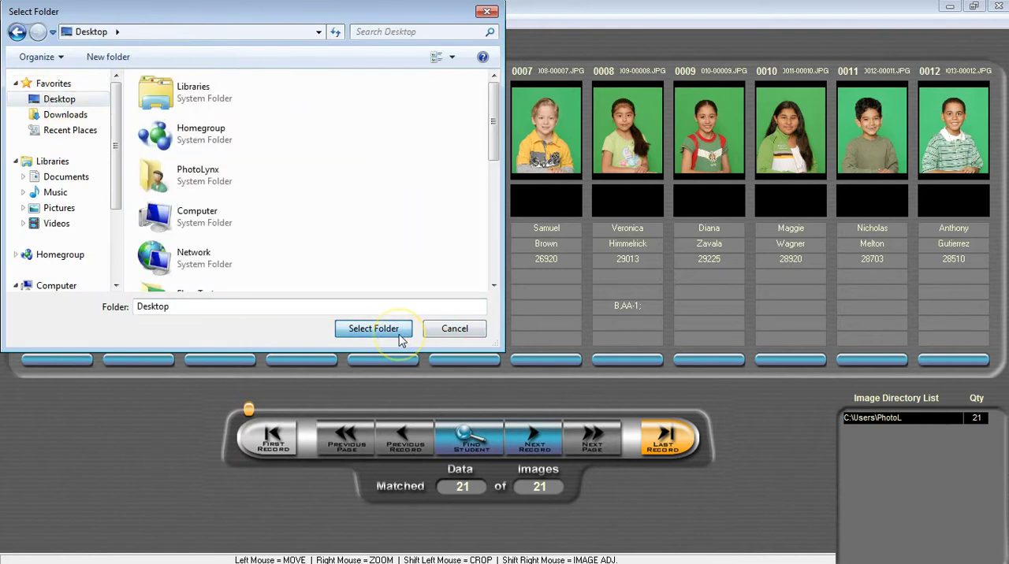
{"action": "left_click", "coordinate": [373, 329]}
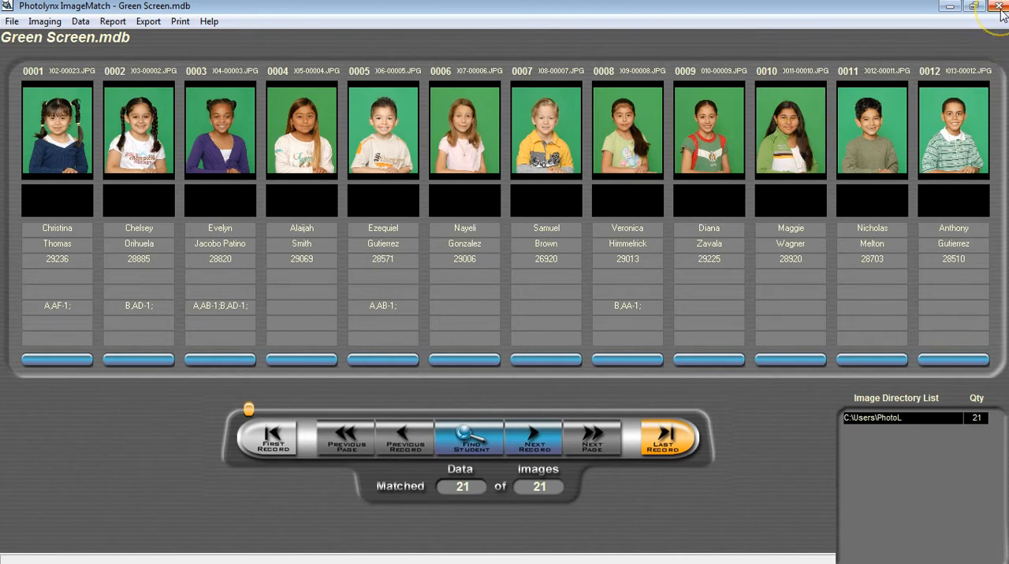
Close ImageMatch and confirm clearing the work in progress
{"action": "left_click", "coordinate": [998, 9]}
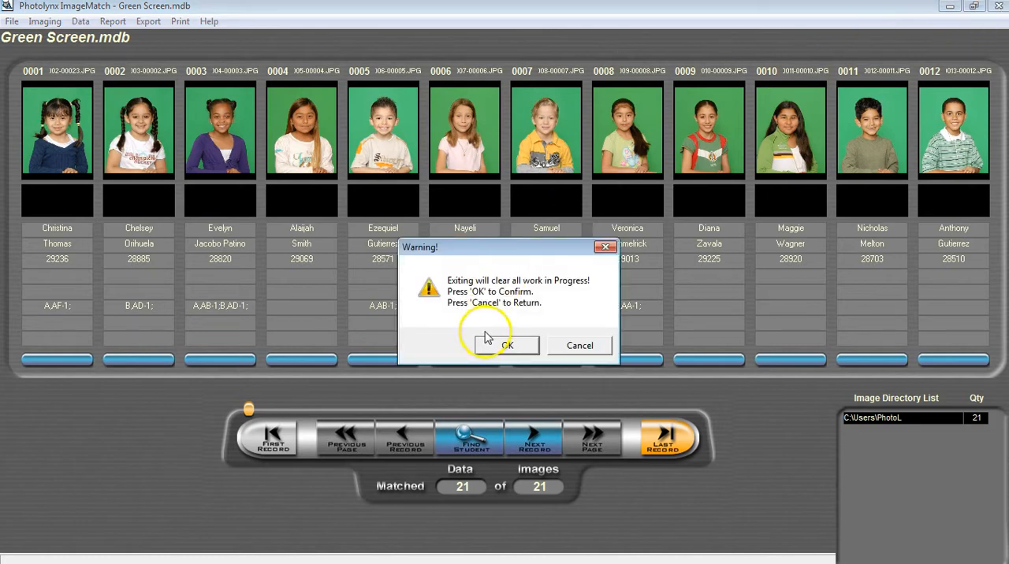
{"action": "left_click", "coordinate": [508, 346]}
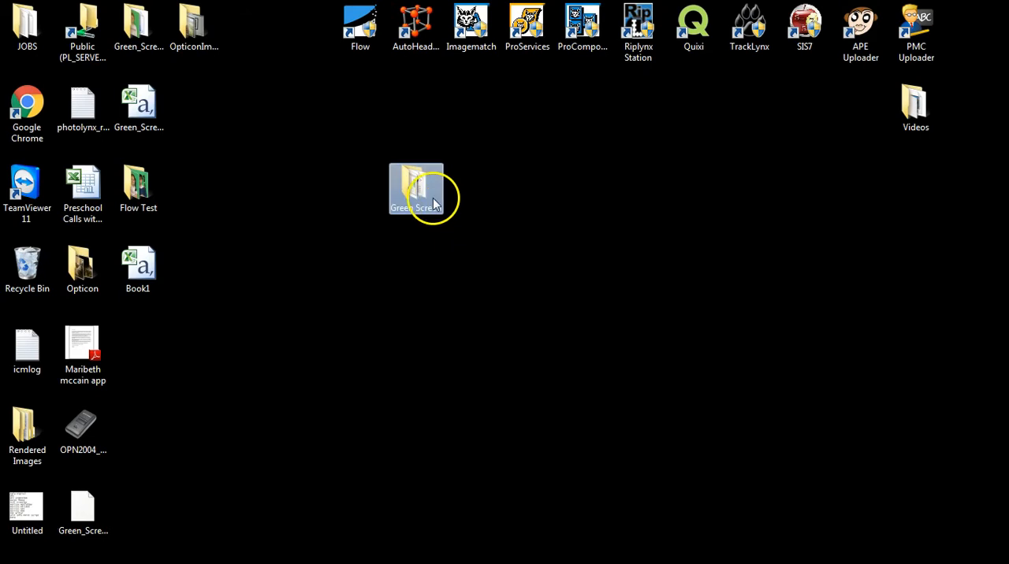
Open the desktop Green Screen folder and inspect Green_Screen, the retouch XML and RetouchImporter
{"action": "double_click", "coordinate": [415, 189]}
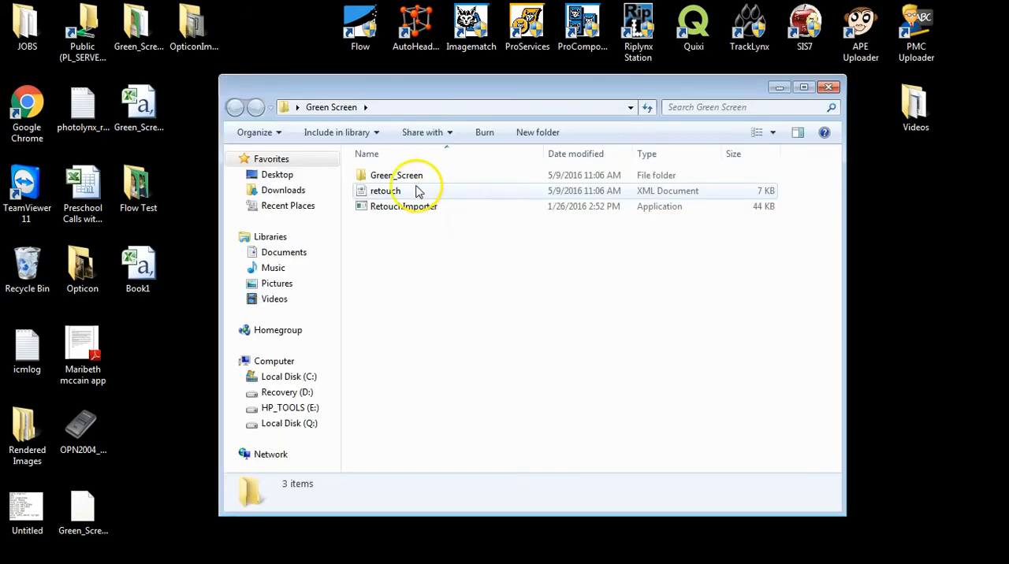
{"action": "double_click", "coordinate": [393, 175]}
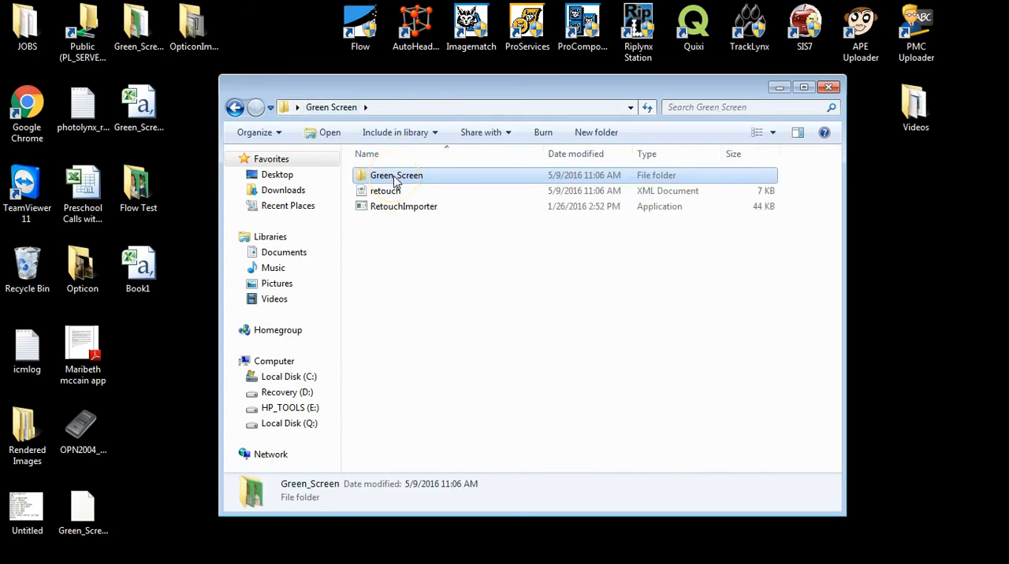
{"action": "mouse_move", "coordinate": [387, 190]}
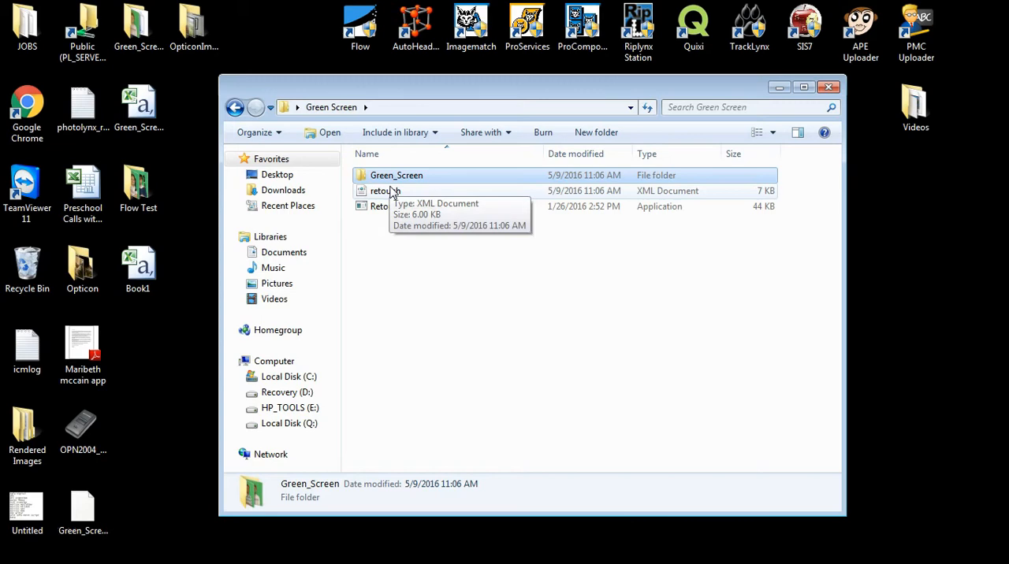
{"action": "left_click", "coordinate": [382, 191]}
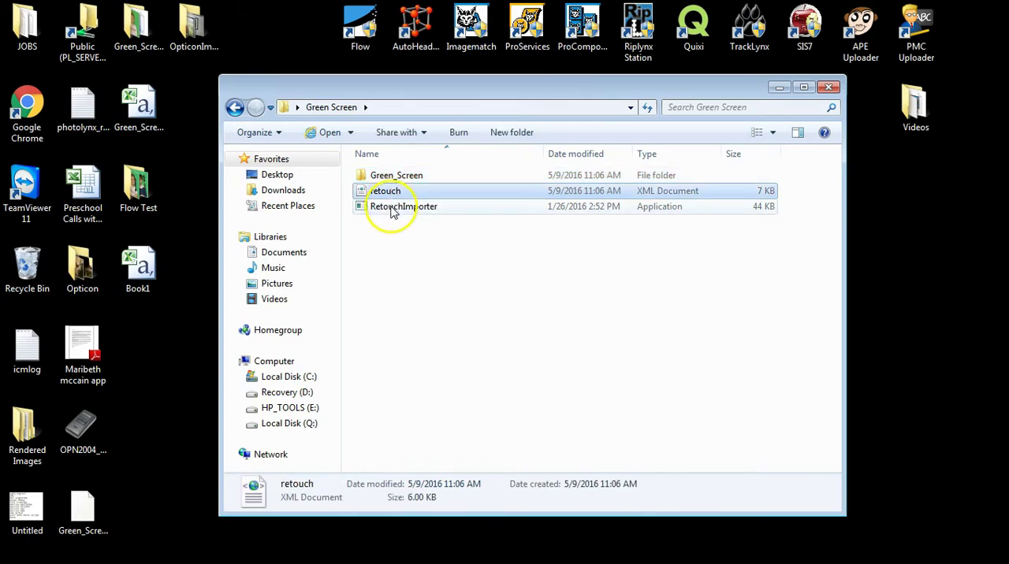
{"action": "left_click", "coordinate": [393, 206]}
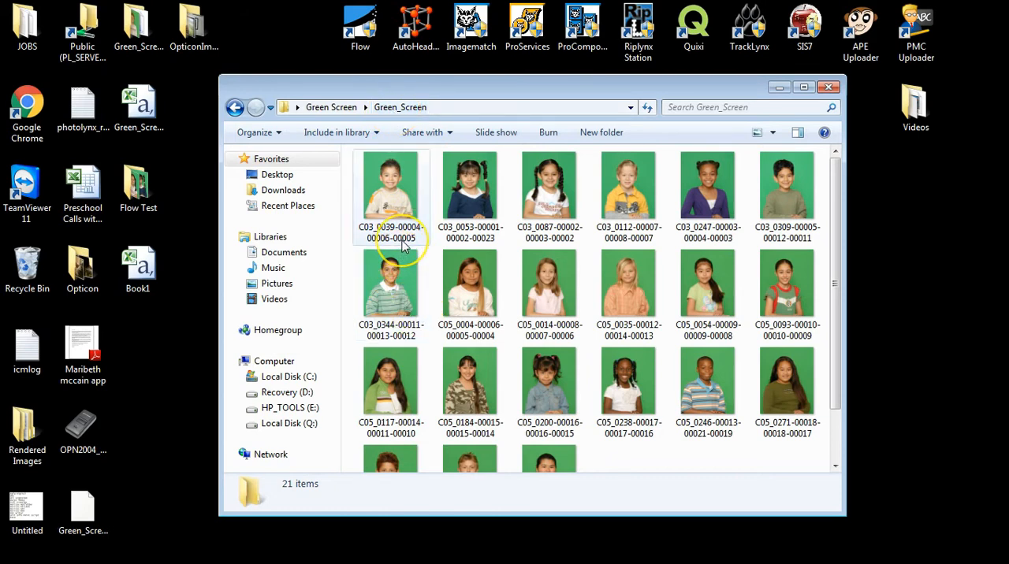
Select all 21 subject images in the Green_Screen folder
{"action": "left_click", "coordinate": [391, 185]}
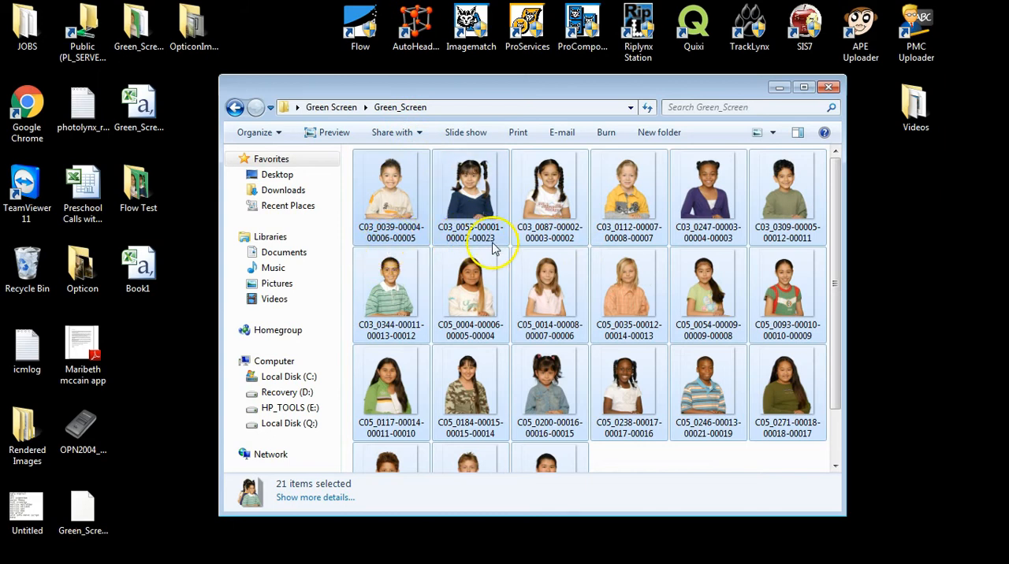
{"action": "mouse_move", "coordinate": [585, 459]}
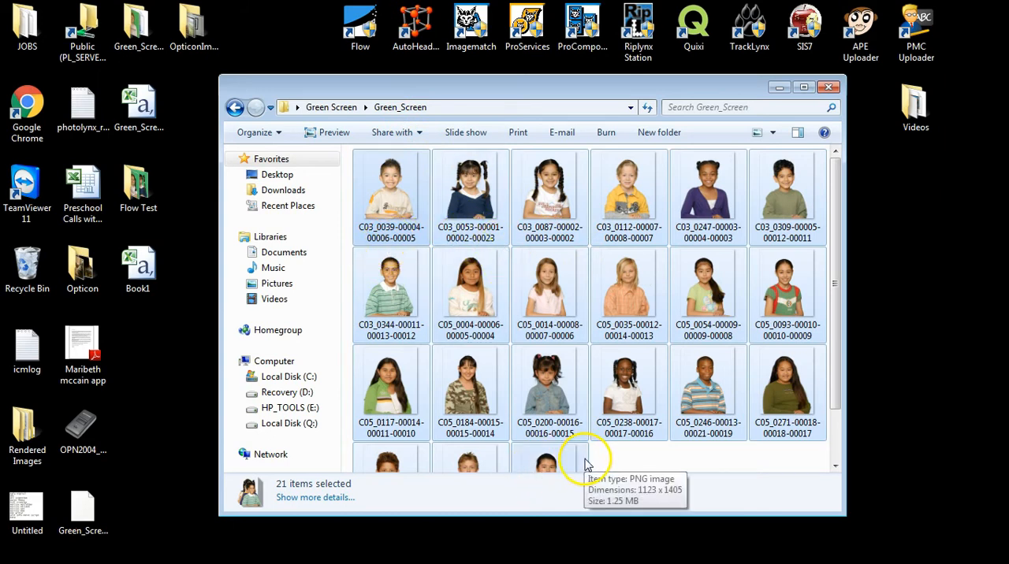
{"action": "mouse_move", "coordinate": [602, 462]}
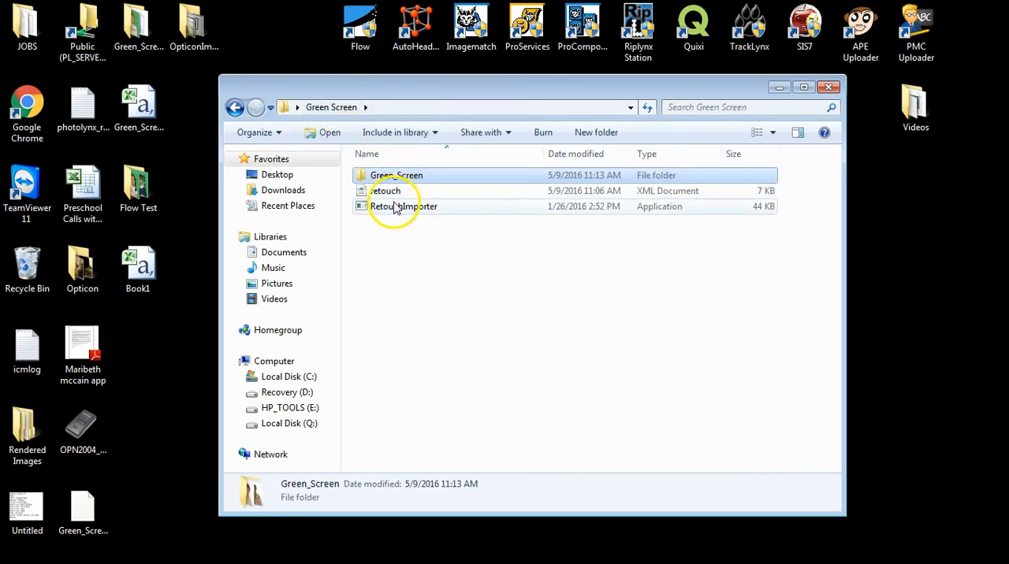
{"action": "mouse_move", "coordinate": [396, 209]}
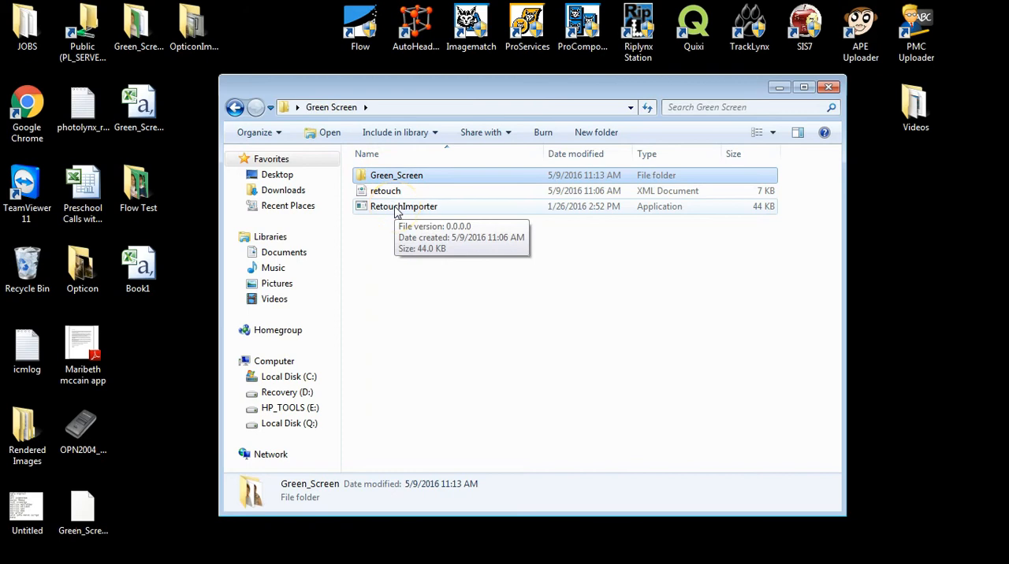
Open RetouchImporter from its right-click menu in the Green Screen folder
{"action": "right_click", "coordinate": [402, 206]}
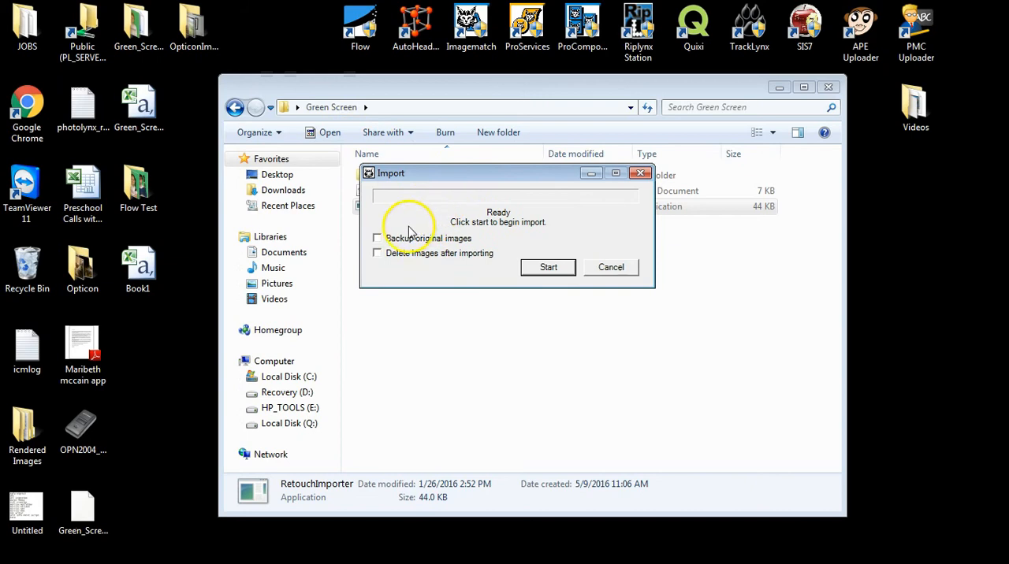
Tick Backup original images and start the import
{"action": "left_click", "coordinate": [378, 238]}
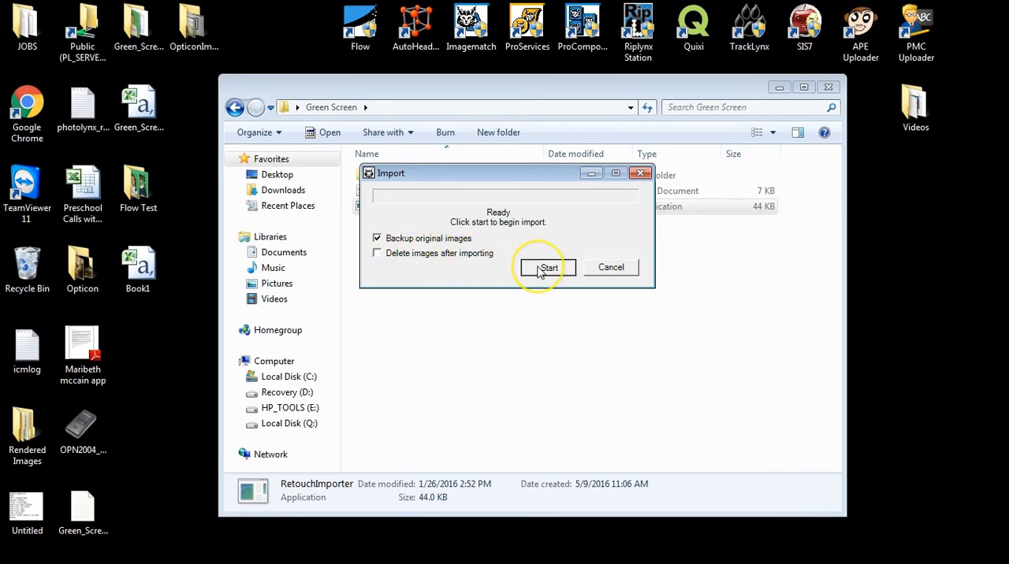
{"action": "left_click", "coordinate": [548, 267]}
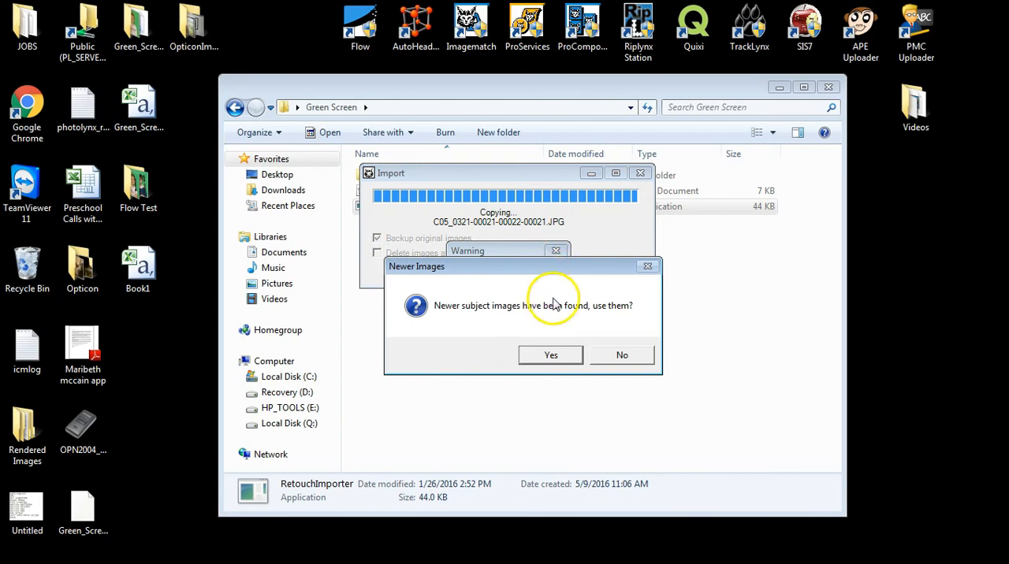
{"action": "mouse_move", "coordinate": [607, 306]}
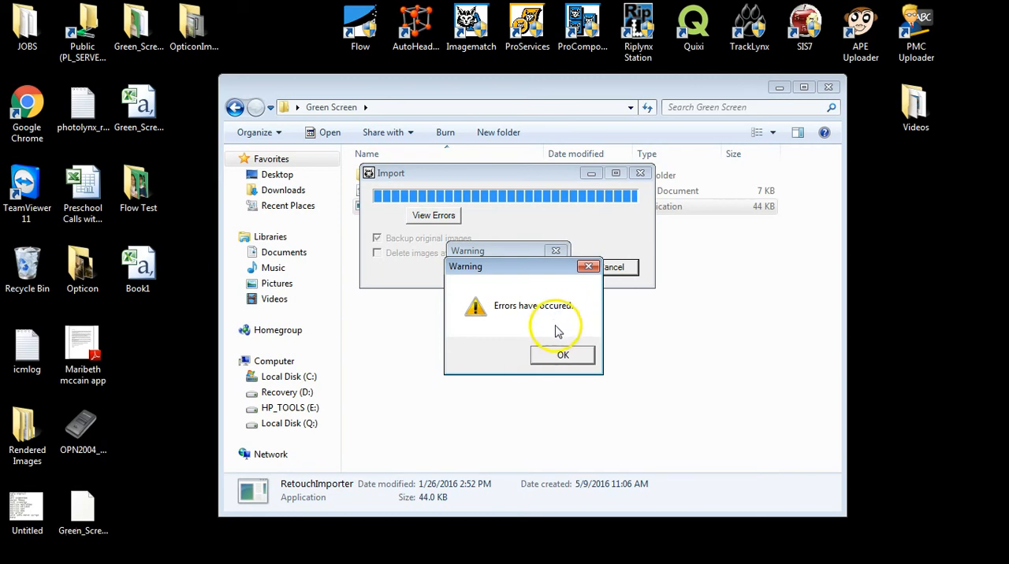
Dismiss the two error warnings, close RetouchImporter, and relaunch ImageMatch
{"action": "left_click", "coordinate": [562, 355]}
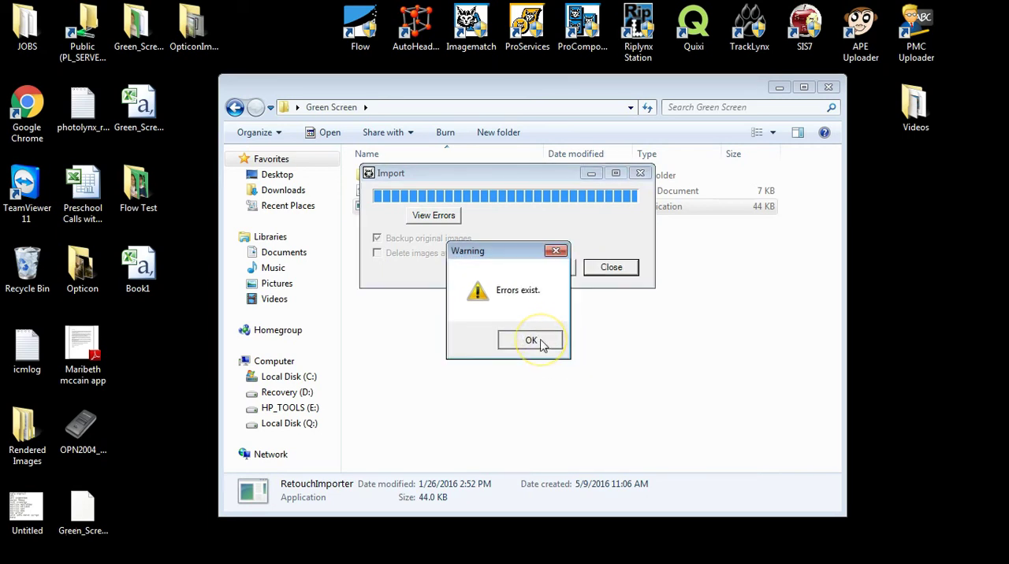
{"action": "left_click", "coordinate": [531, 340]}
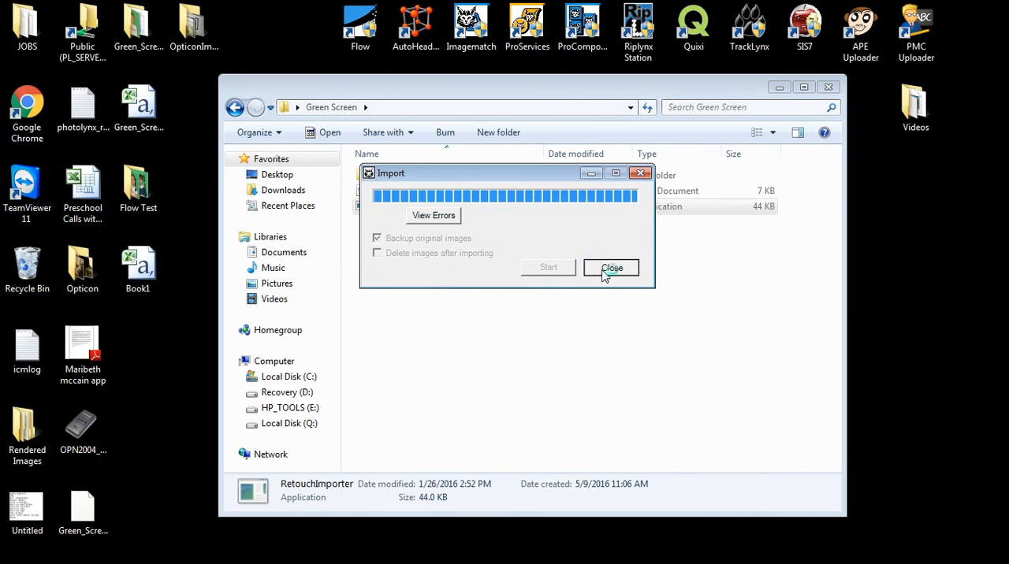
{"action": "left_click", "coordinate": [612, 268]}
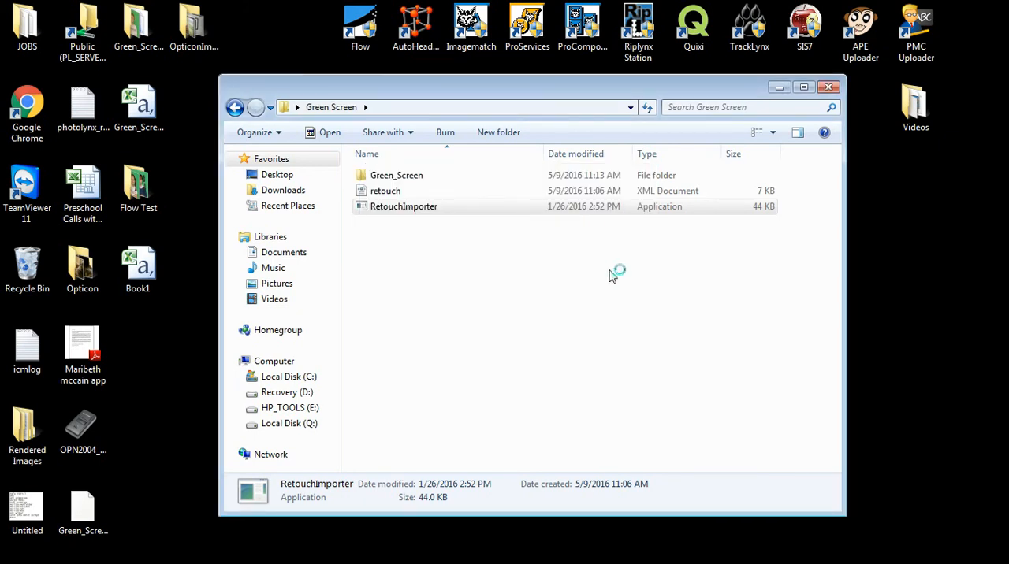
{"action": "double_click", "coordinate": [403, 206]}
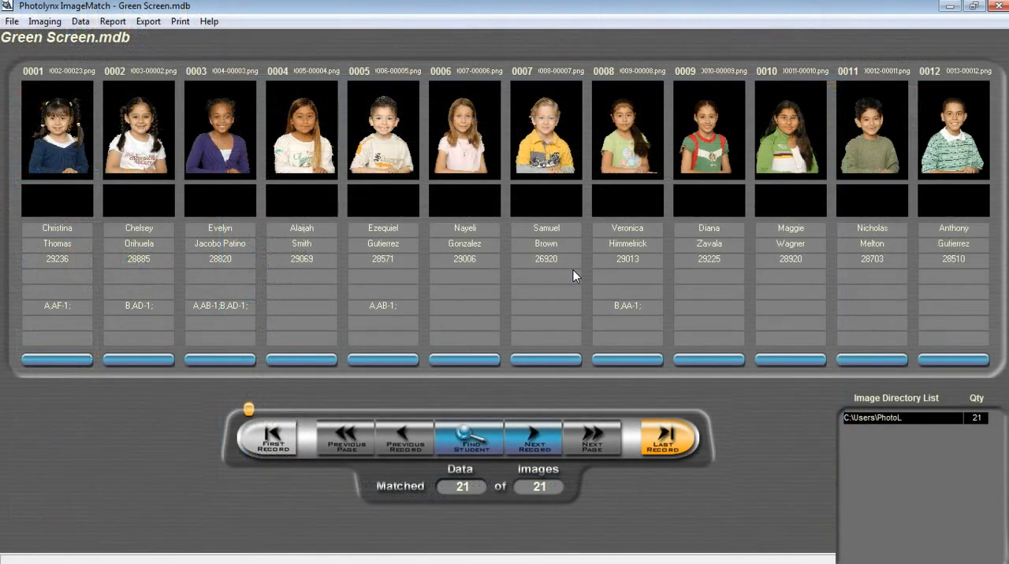